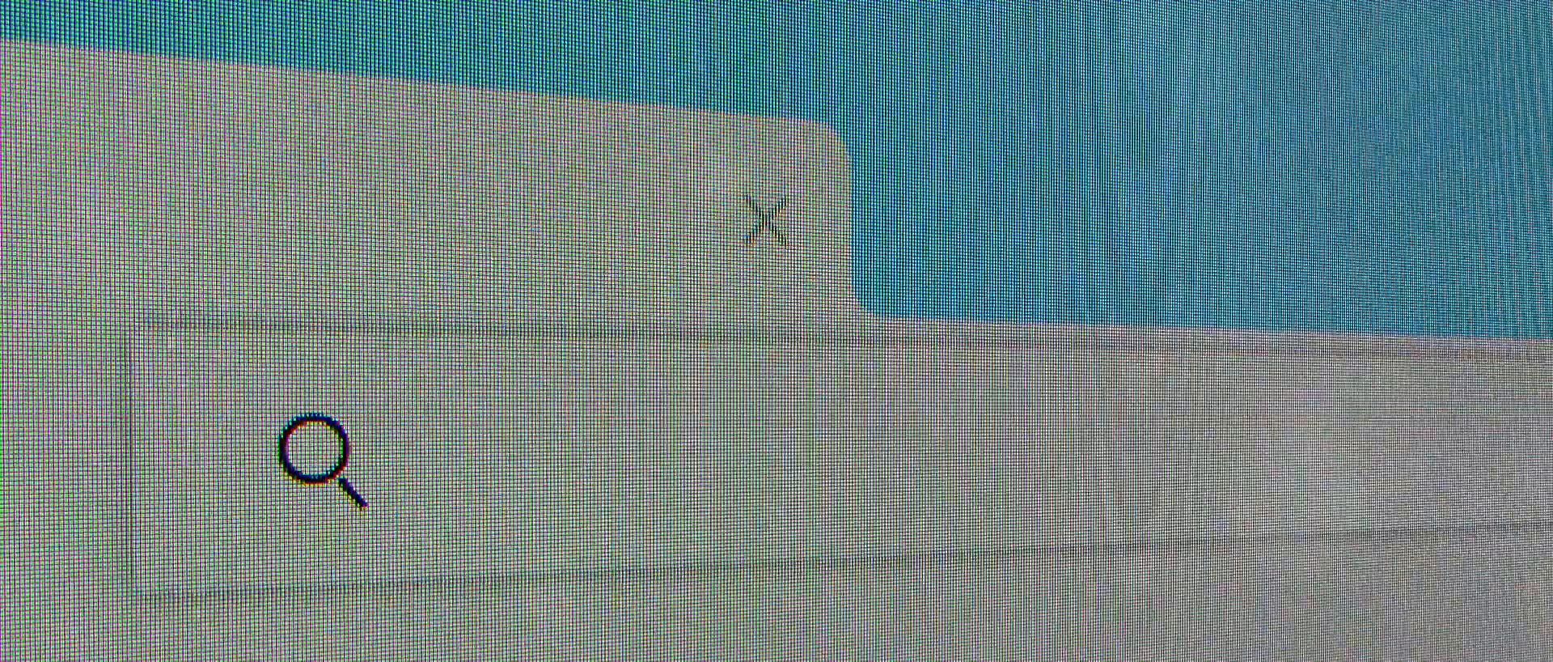
pyautogui.write('Quantum Computing')
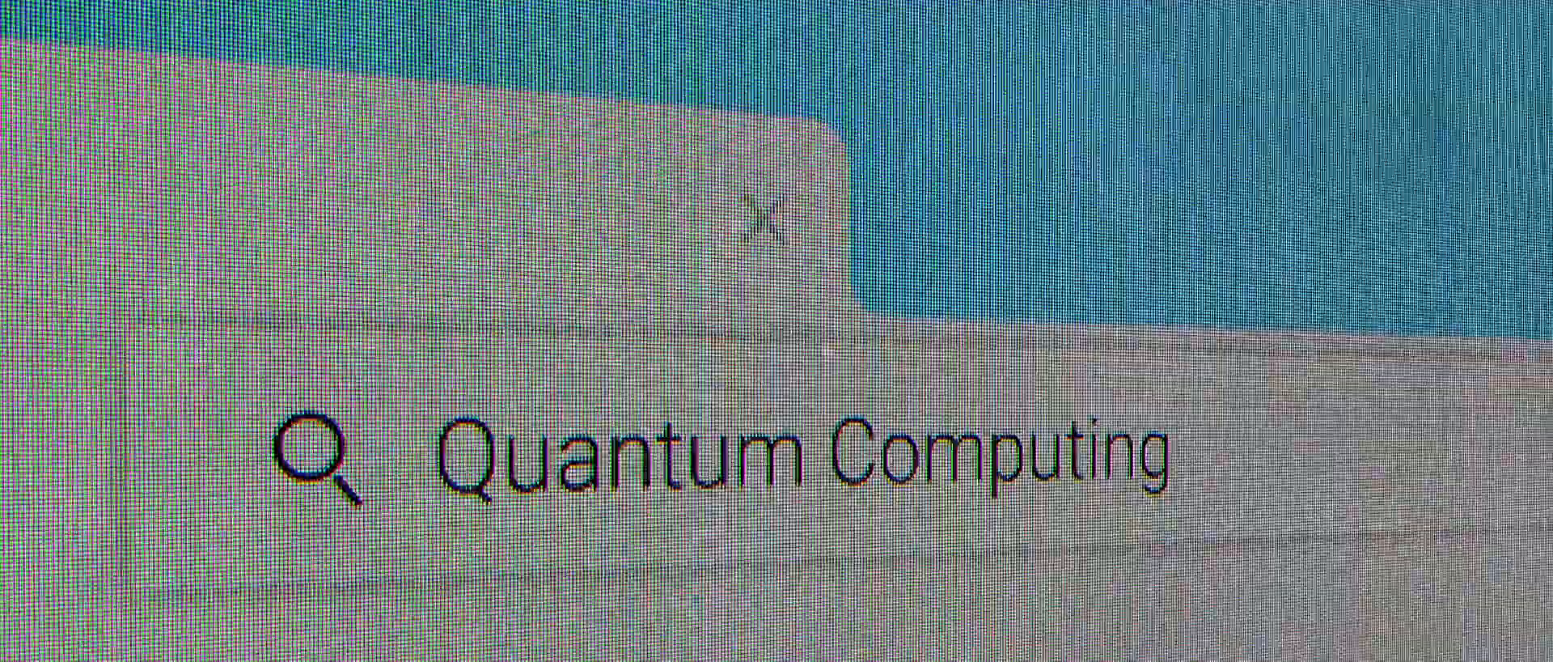